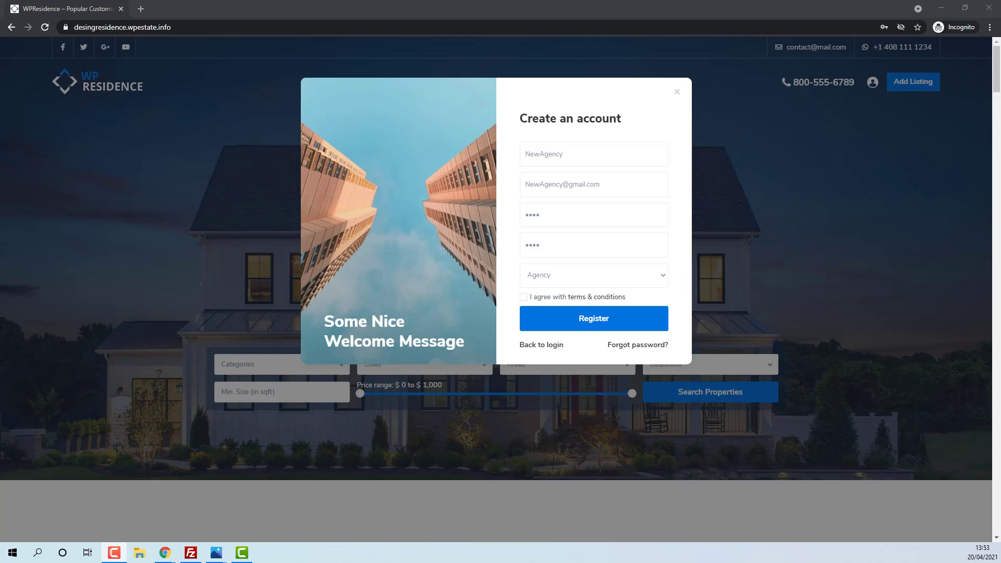
Step: Accept the terms and register the NewAgency Agency account, then sign in
{"action": "left_click", "coordinate": [523, 297]}
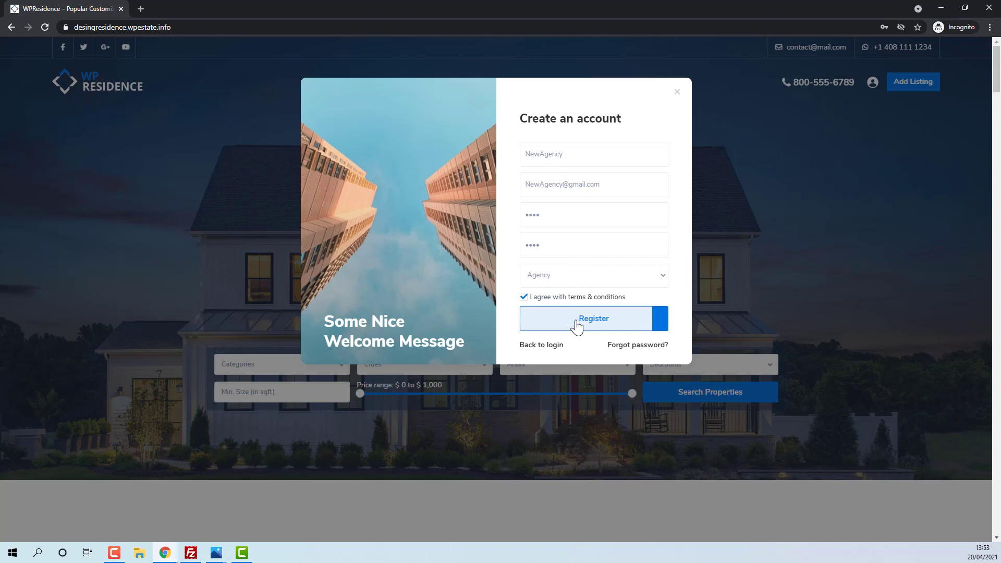
{"action": "left_click", "coordinate": [592, 319]}
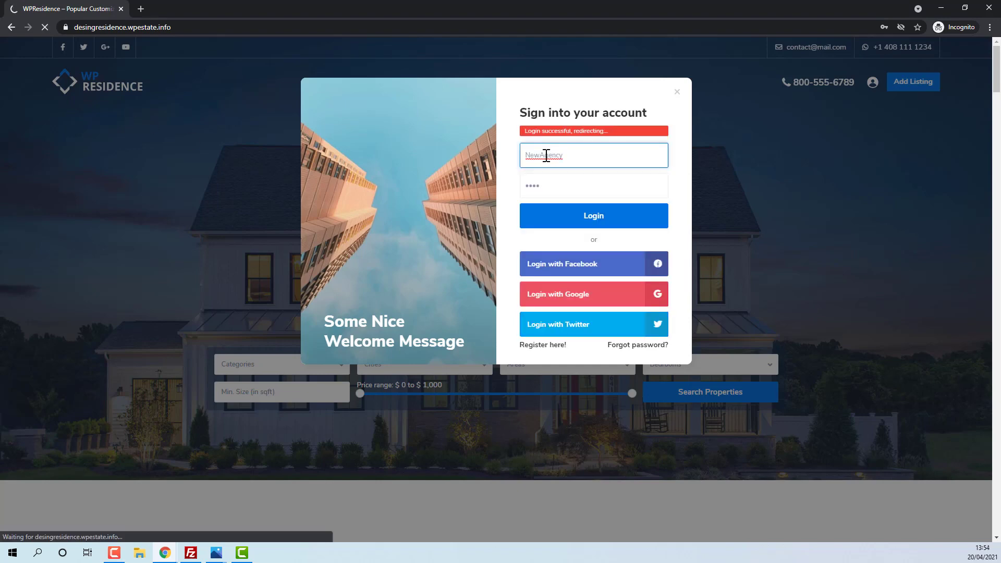
{"action": "left_click", "coordinate": [592, 216]}
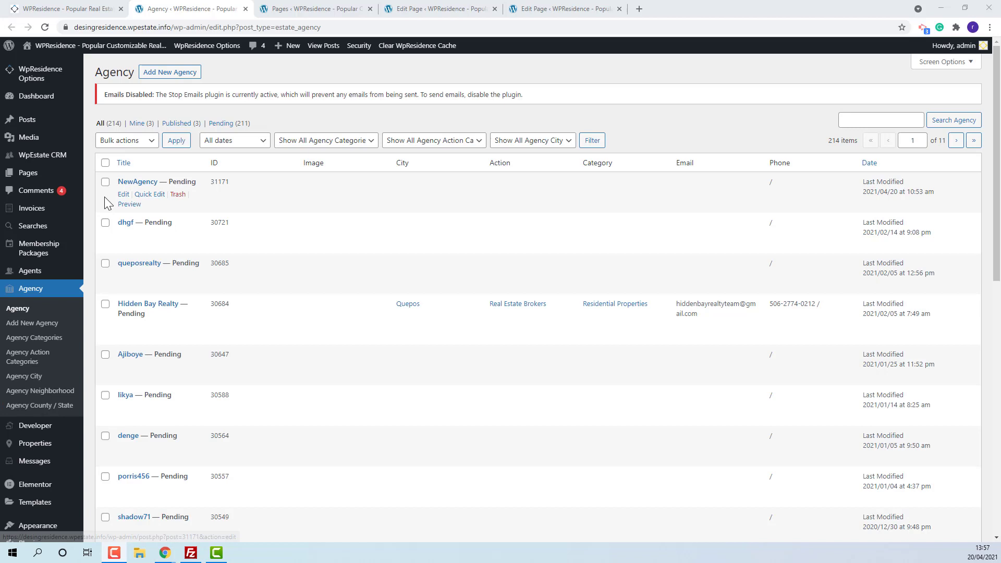
Step: Open the pending NewAgency entry from the Agency list for editing
{"action": "left_click", "coordinate": [123, 194]}
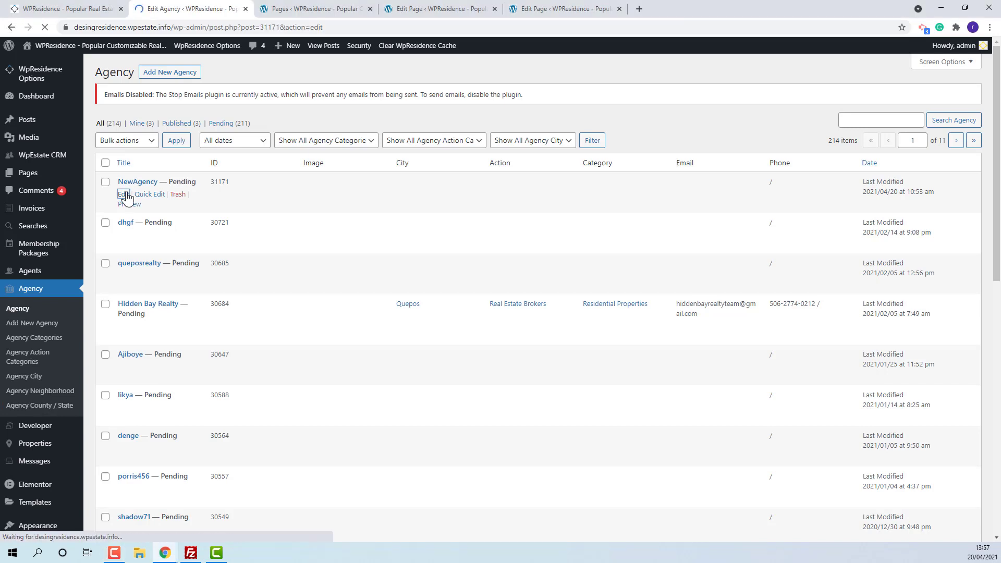
{"action": "left_click", "coordinate": [122, 194]}
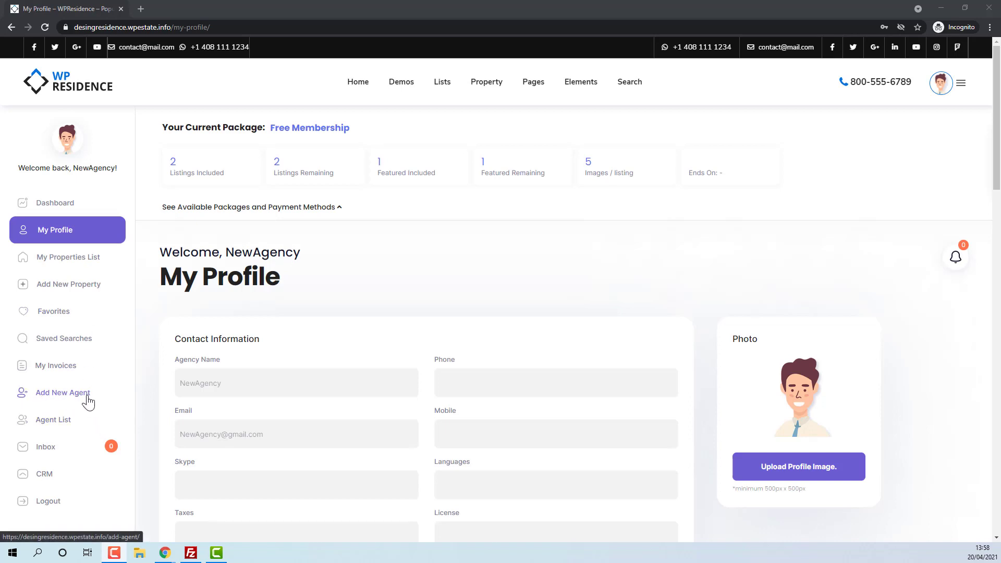
Step: Go to Add New Agent in the dashboard sidebar and scroll through the Agent Details form
{"action": "left_click", "coordinate": [62, 392]}
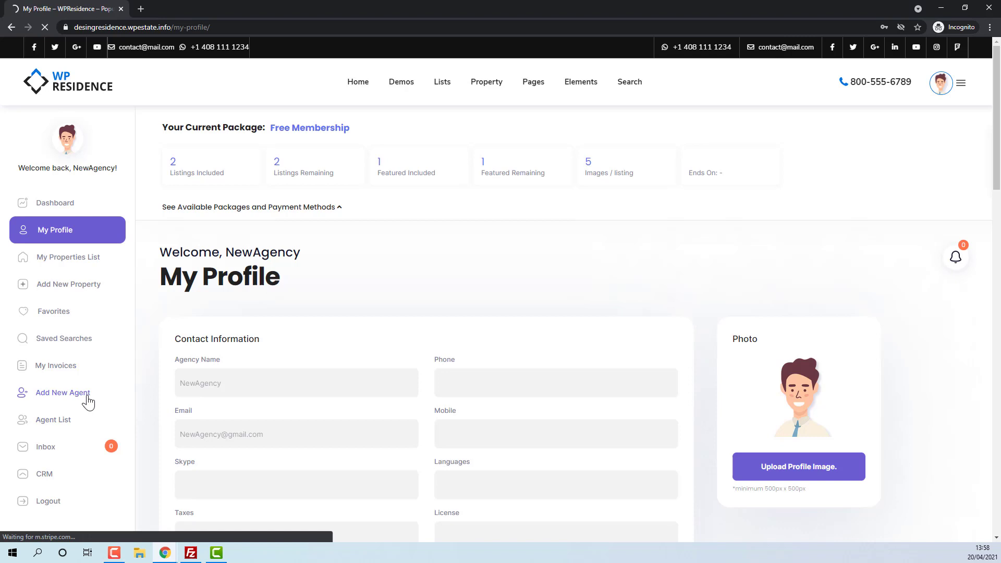
{"action": "left_click", "coordinate": [62, 392]}
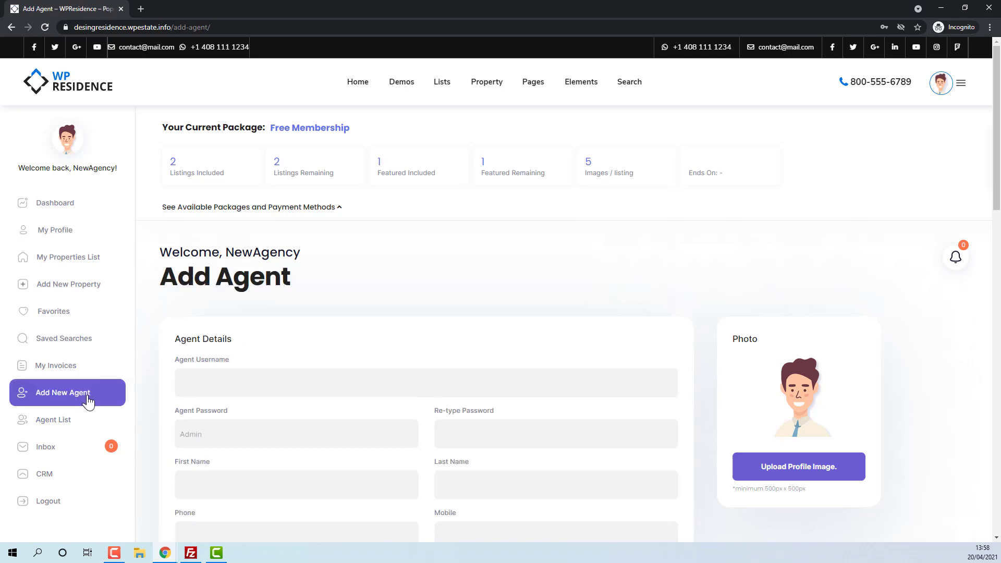
{"action": "mouse_move", "coordinate": [433, 288]}
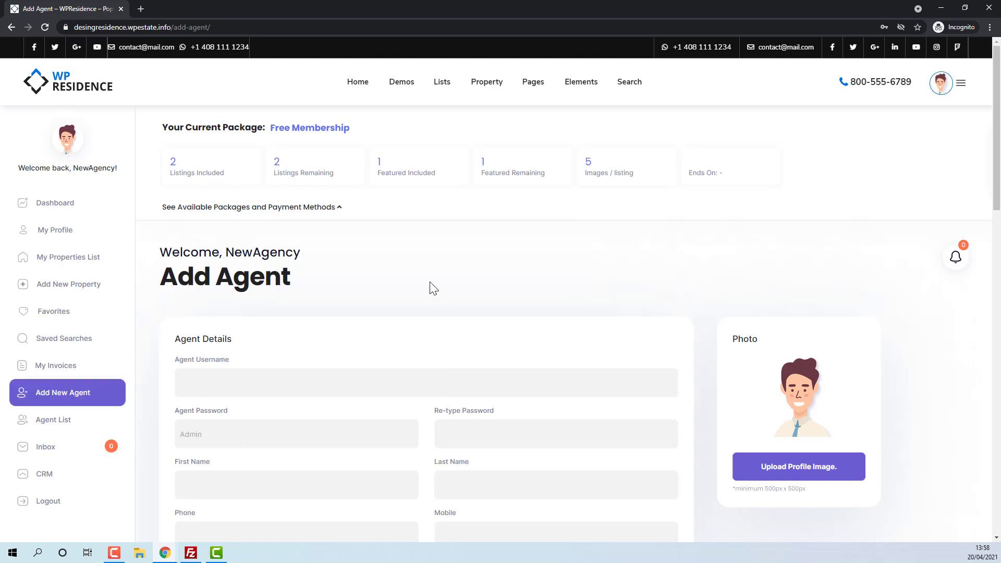
{"action": "scroll", "scroll_direction": "down", "scroll_amount": 3}
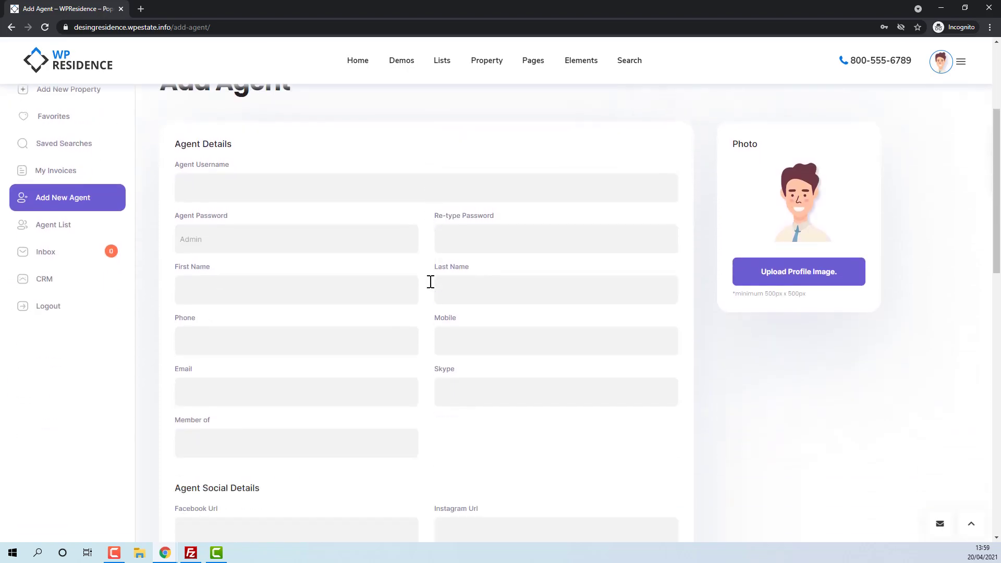
{"action": "scroll", "scroll_direction": "down", "scroll_amount": 3}
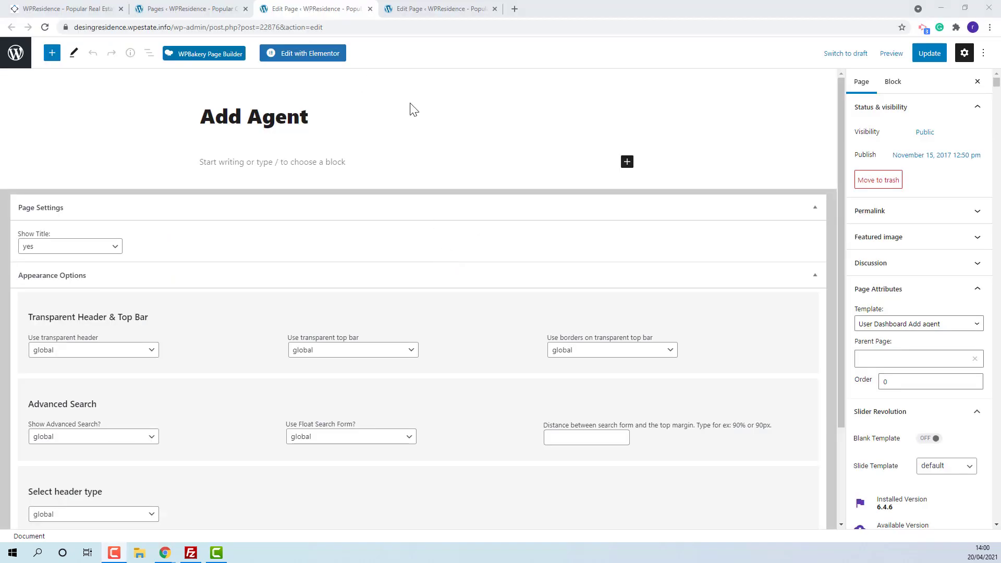
{"action": "mouse_move", "coordinate": [912, 327]}
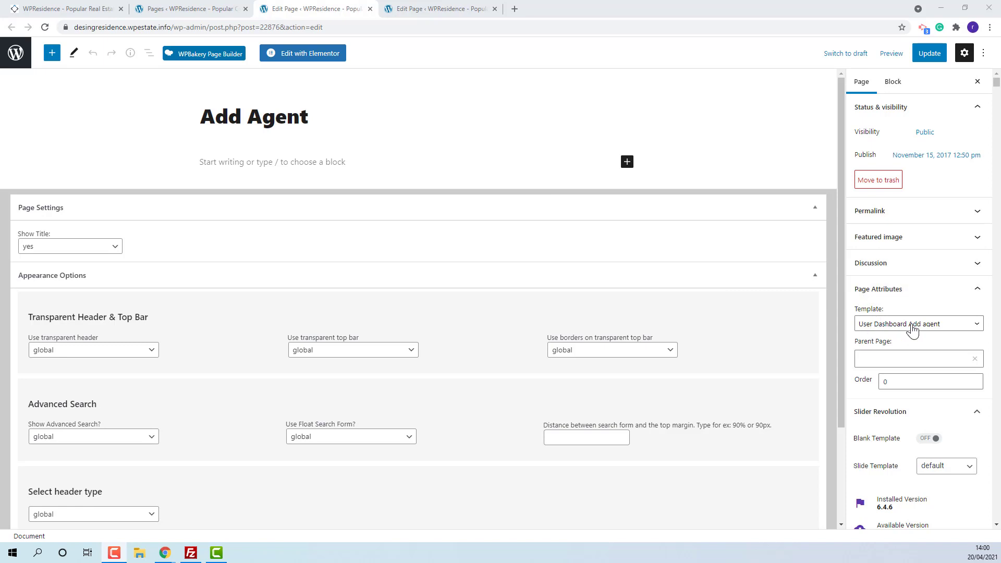
{"action": "mouse_move", "coordinate": [951, 322]}
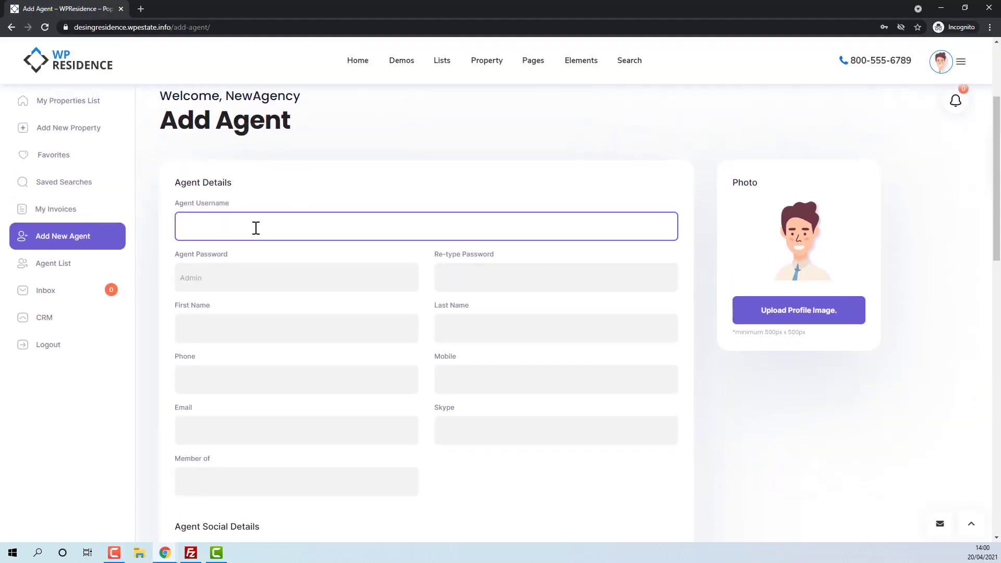
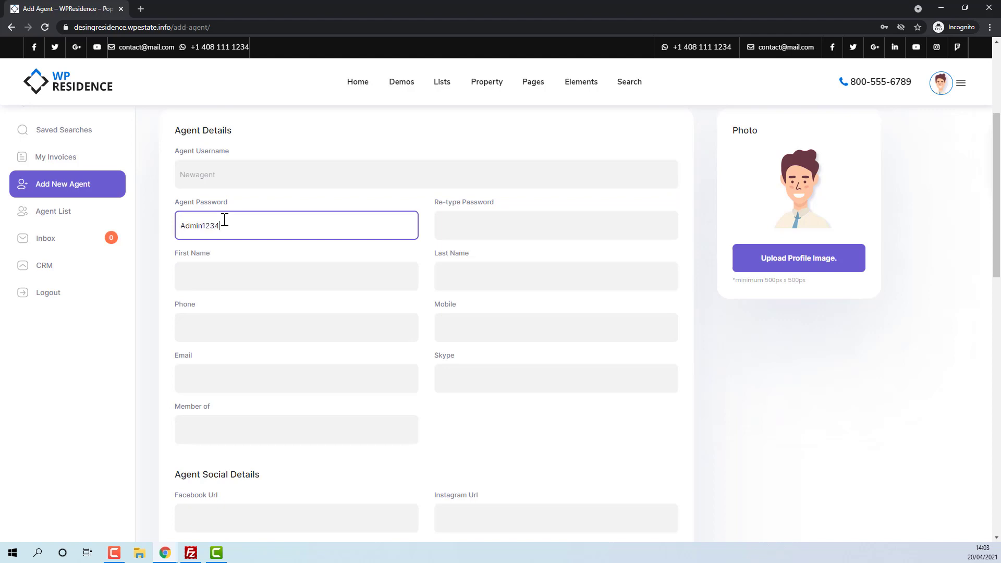
{"action": "left_click", "coordinate": [555, 224]}
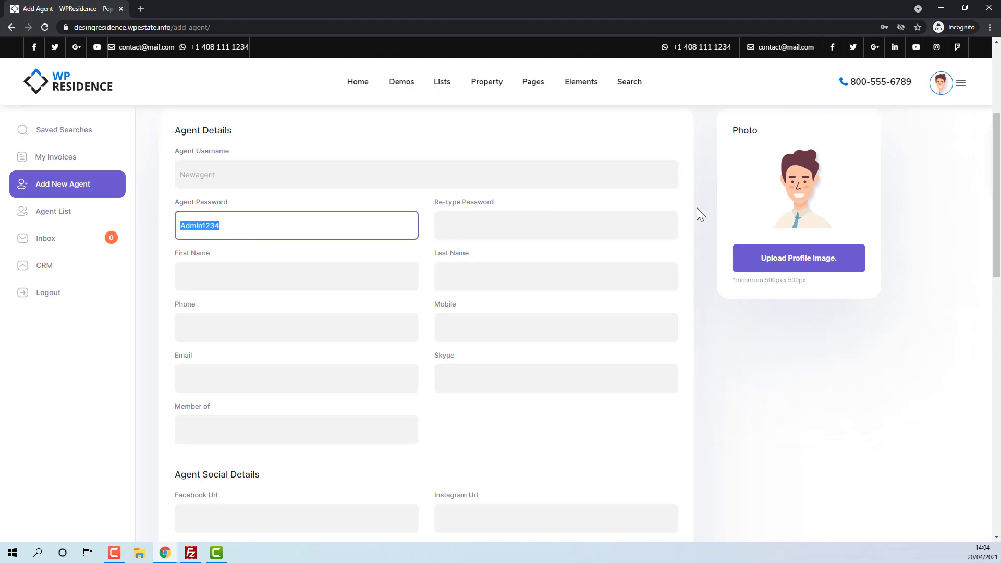
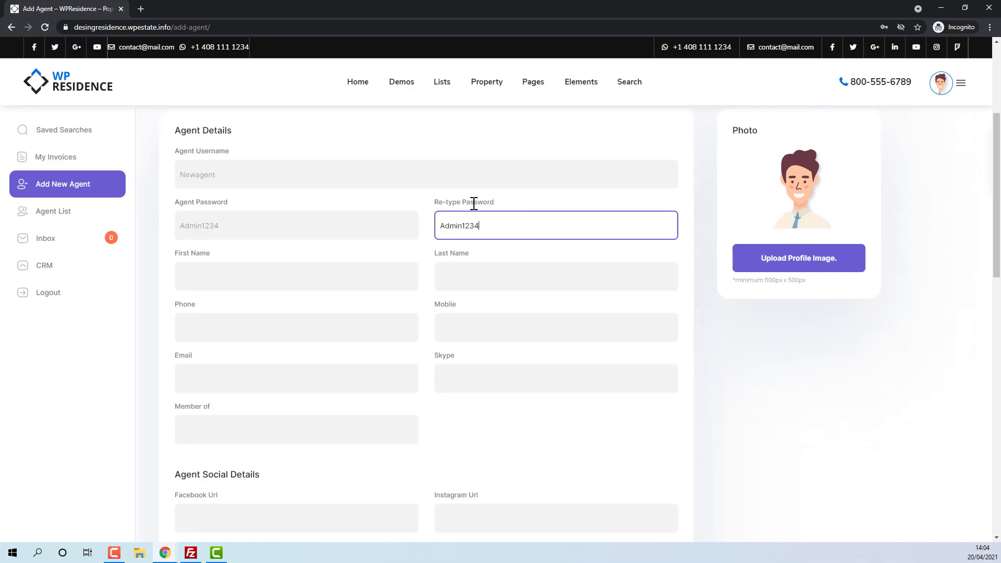
{"action": "left_click", "coordinate": [295, 276]}
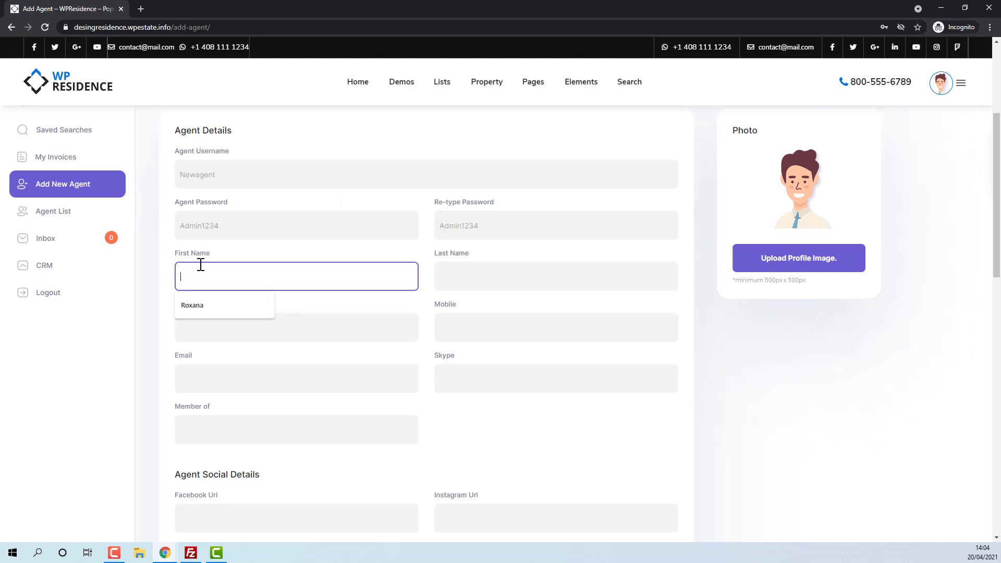
{"action": "type", "text": "Agen"}
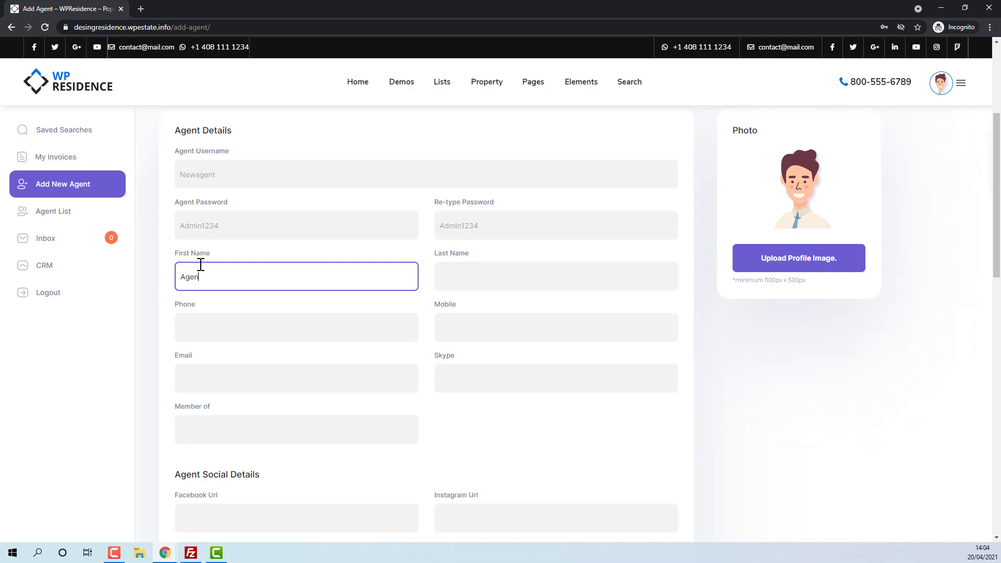
{"action": "left_click", "coordinate": [554, 276]}
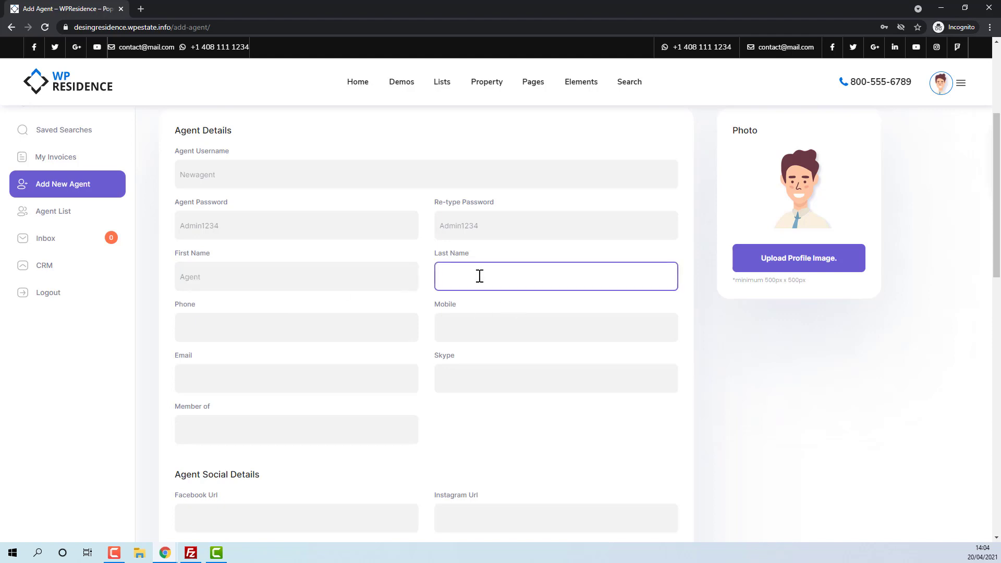
{"action": "type", "text": "Sarah"}
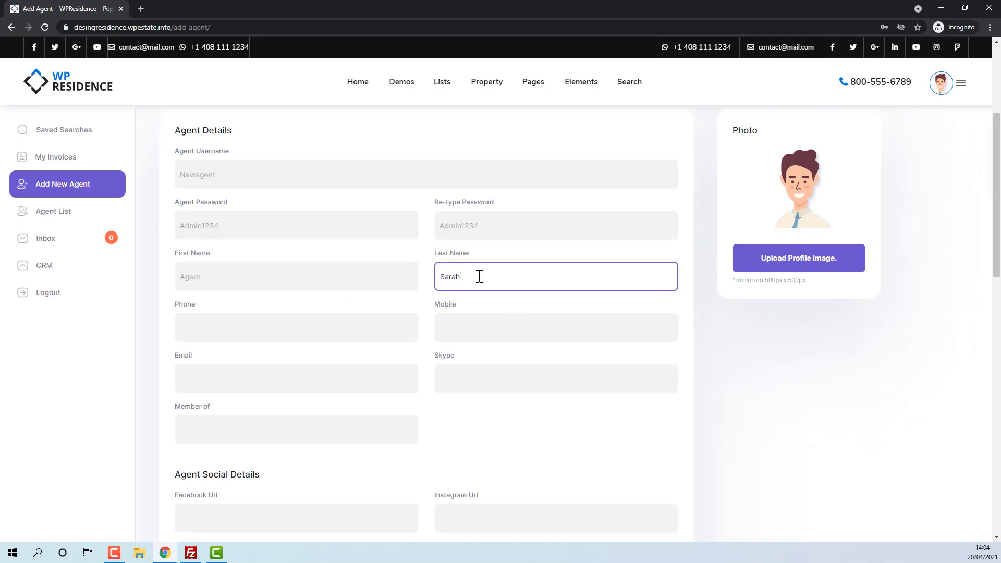
{"action": "left_click", "coordinate": [296, 327]}
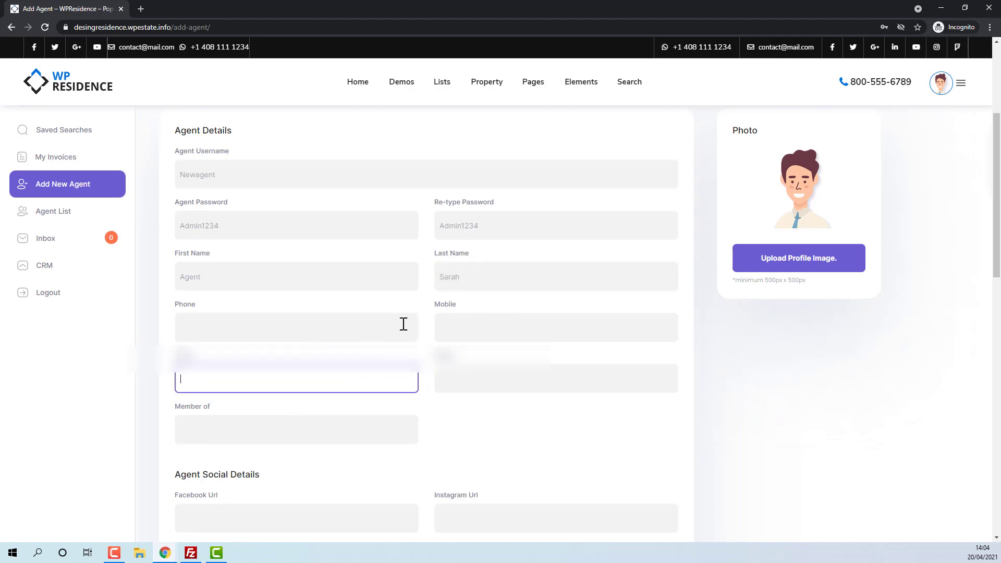
{"action": "type", "text": "5555"}
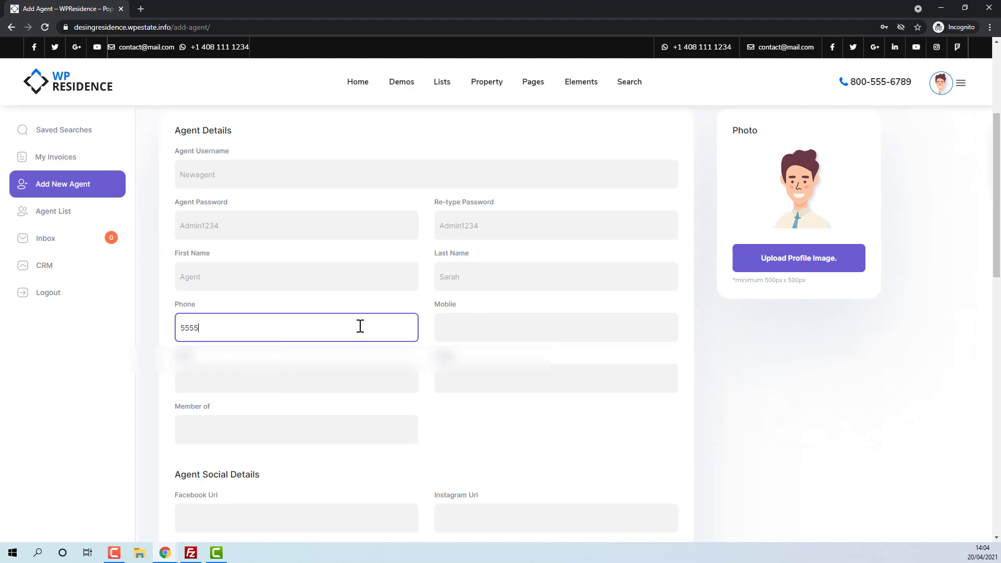
{"action": "left_click", "coordinate": [555, 327]}
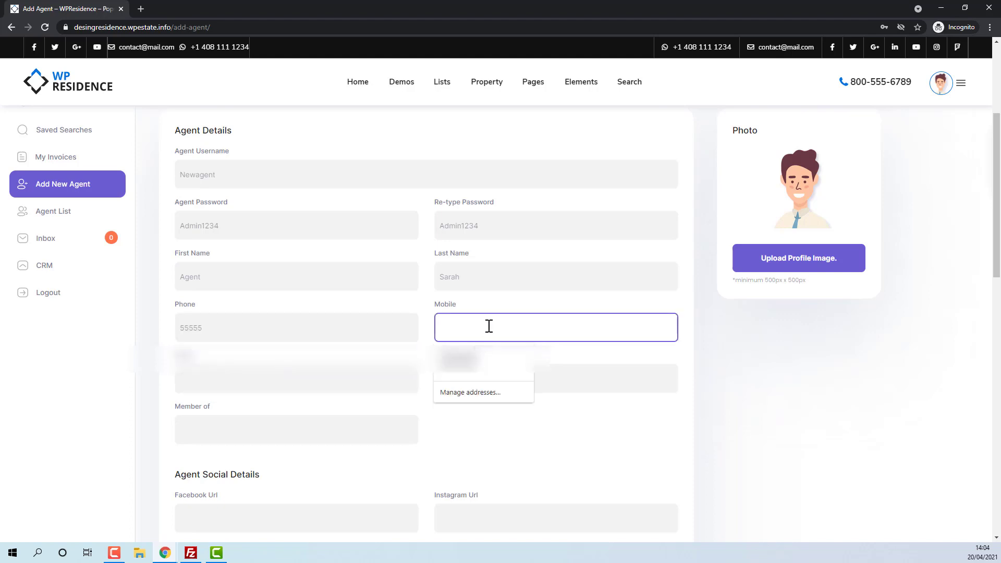
{"action": "type", "text": "555555"}
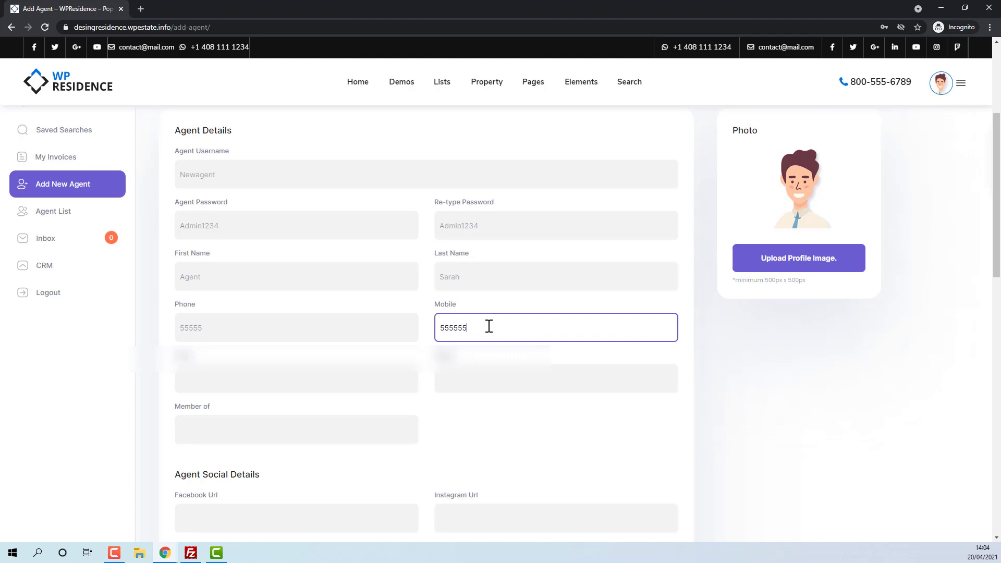
{"action": "left_click", "coordinate": [296, 378]}
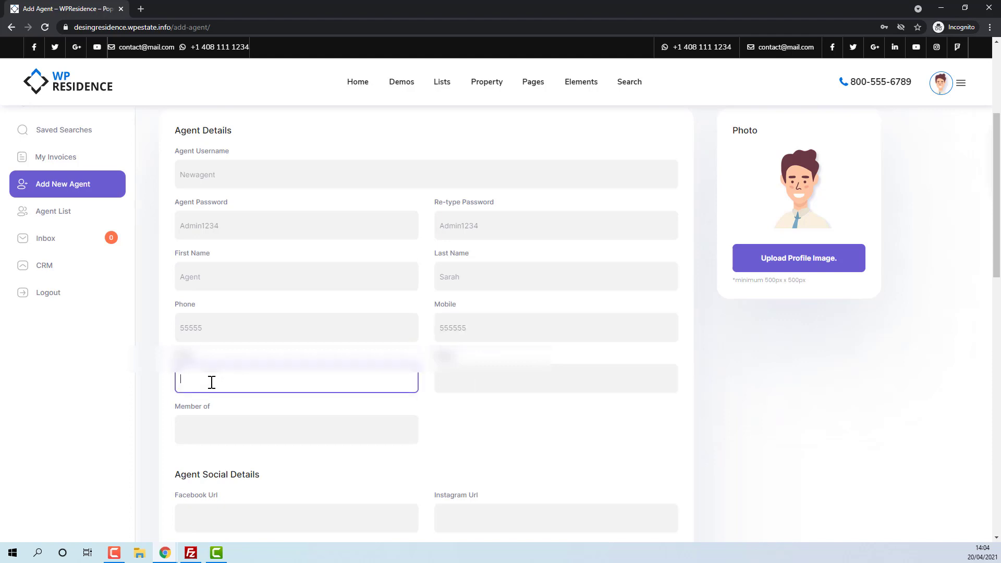
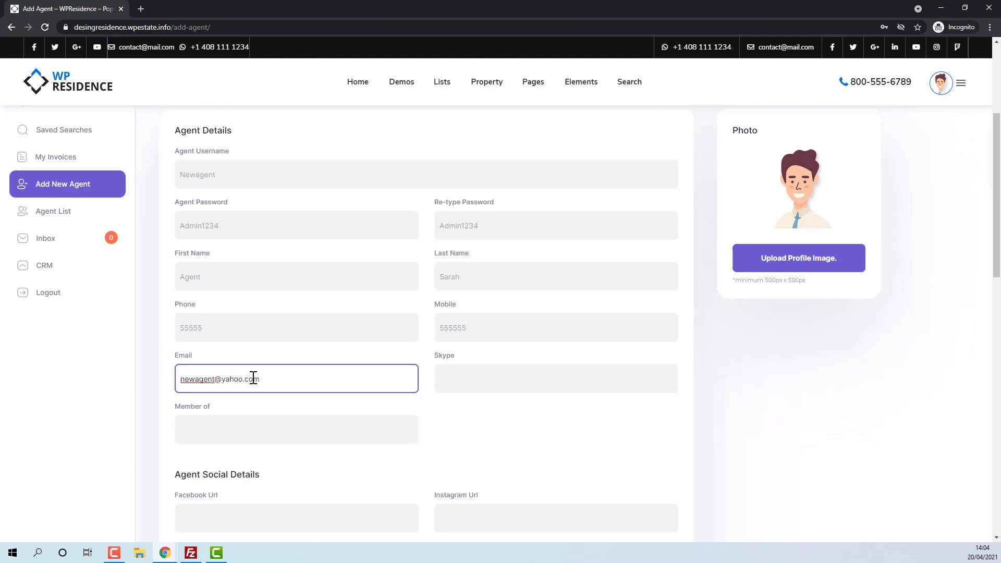
{"action": "scroll", "scroll_direction": "down", "scroll_amount": 3}
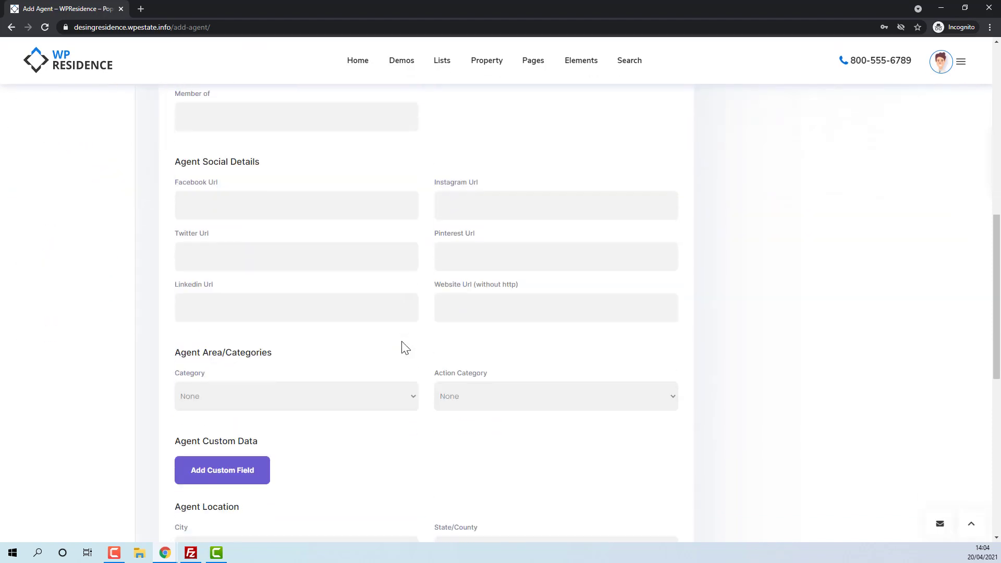
{"action": "scroll", "scroll_direction": "down", "scroll_amount": 3}
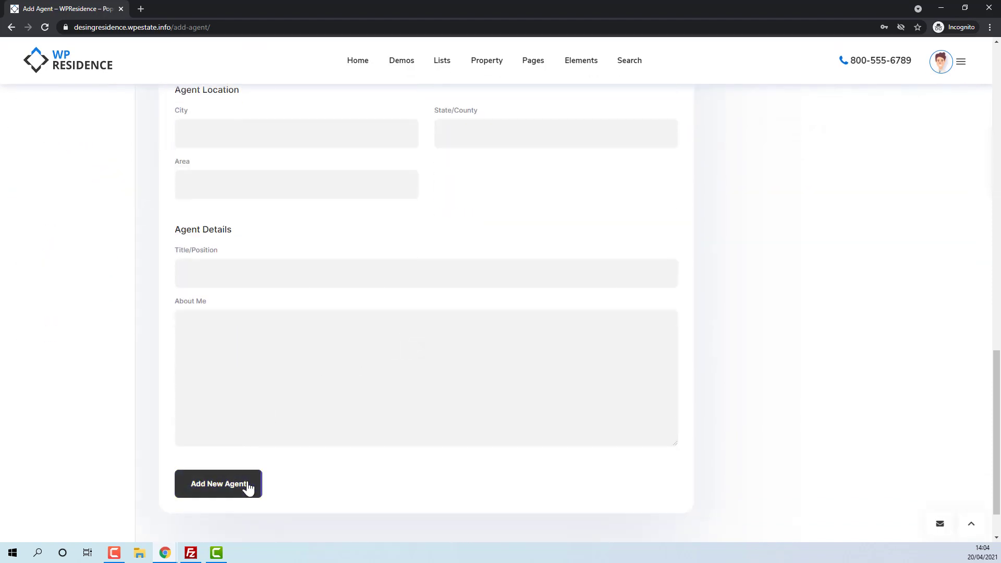
{"action": "left_click", "coordinate": [218, 483]}
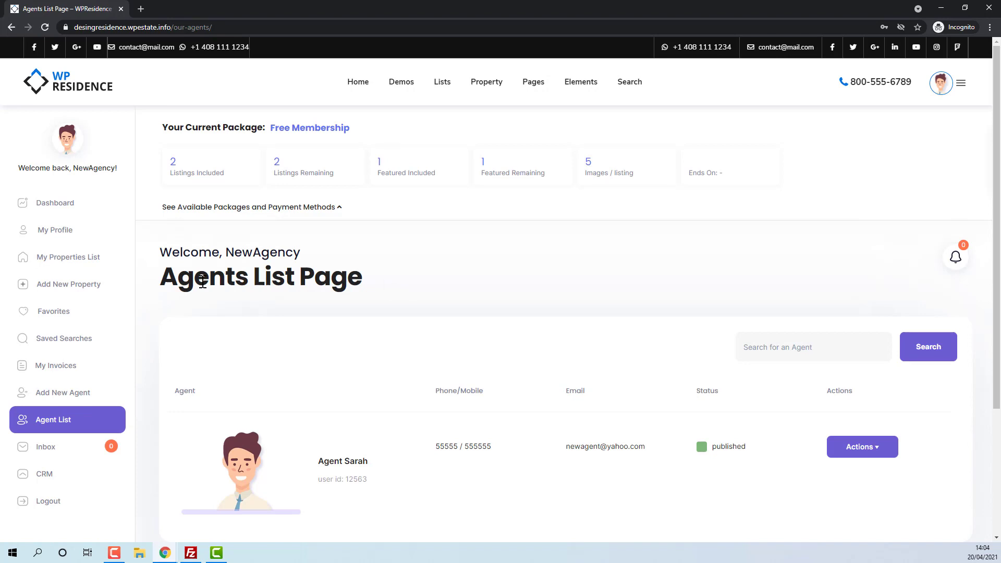
Step: Scroll the Agents List page to find Agent Sarah marked published
{"action": "scroll", "scroll_direction": "down", "scroll_amount": 3}
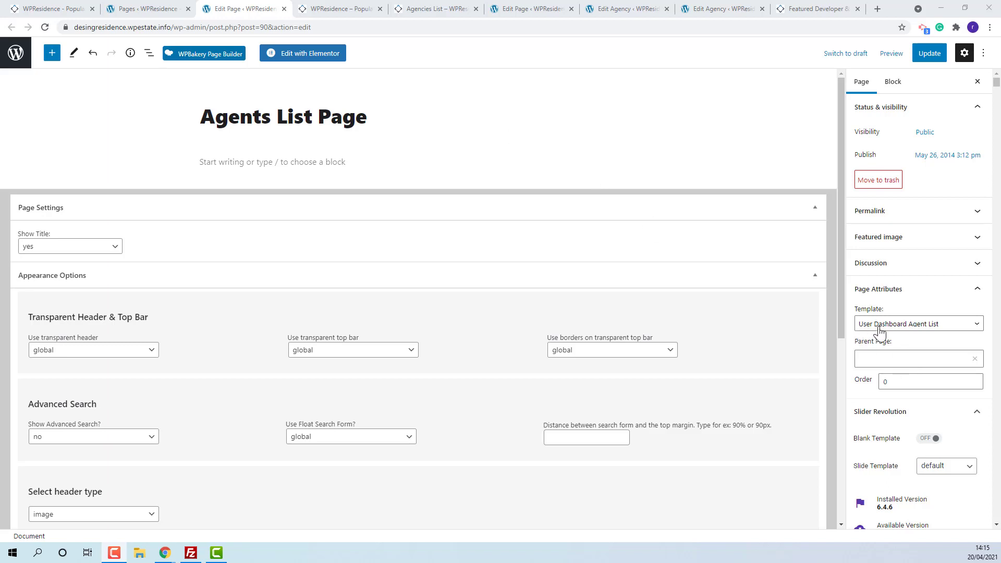
{"action": "mouse_move", "coordinate": [949, 333]}
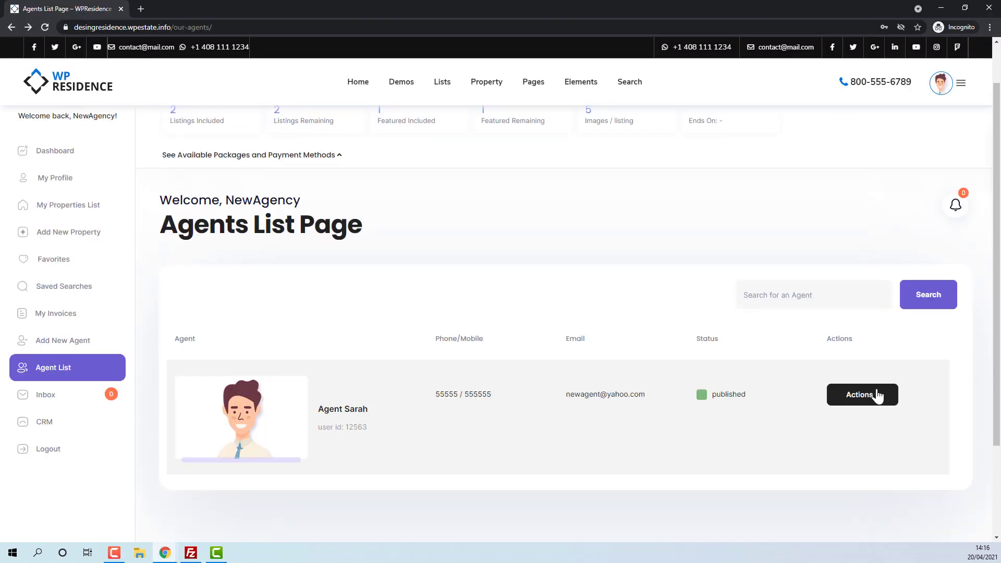
Step: Open Agent Sarah's Actions dropdown showing Edit, Delete and Disable Agent
{"action": "left_click", "coordinate": [861, 394]}
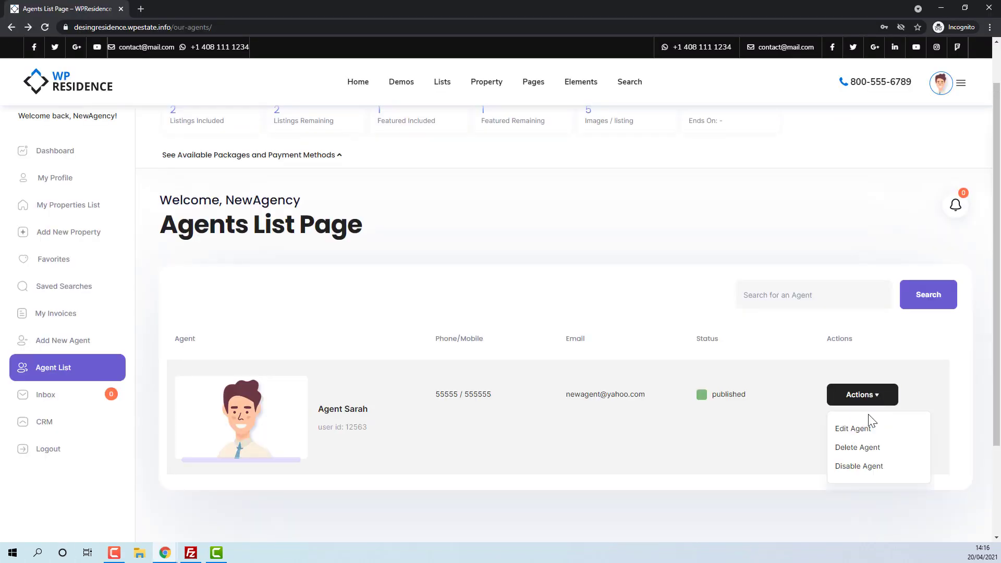
{"action": "mouse_move", "coordinate": [852, 429]}
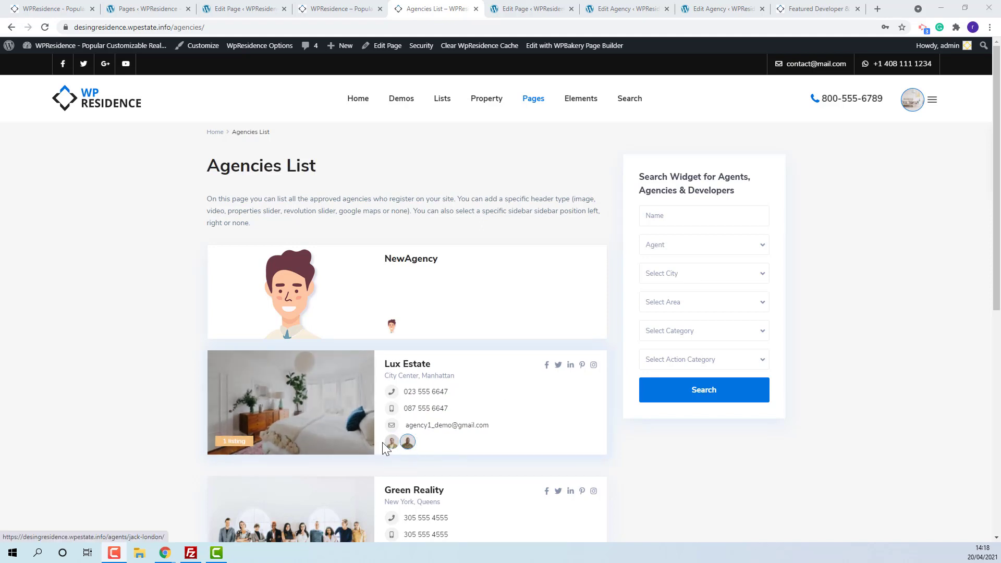
{"action": "mouse_move", "coordinate": [407, 440]}
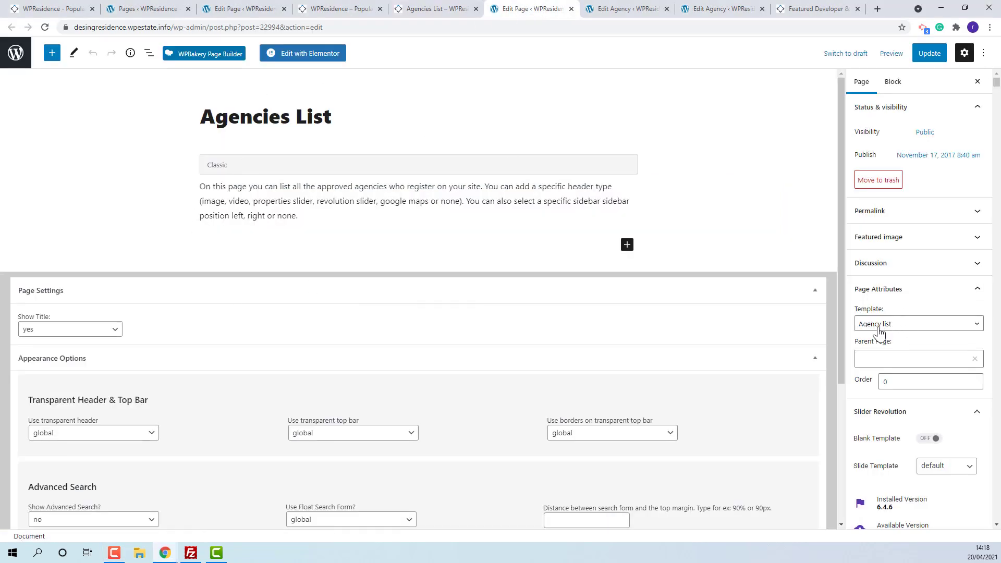
{"action": "mouse_move", "coordinate": [886, 328]}
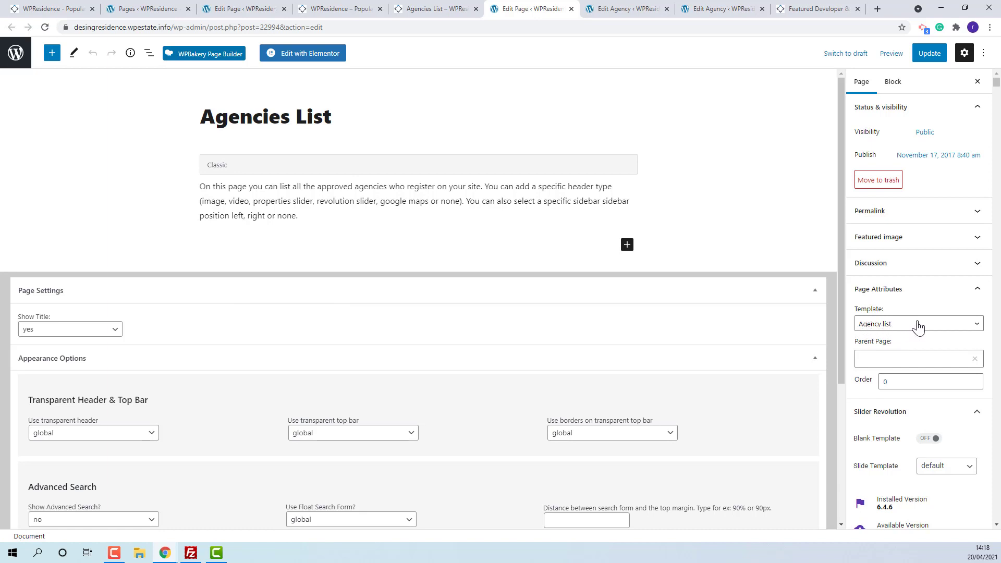
Step: Switch to the Featured Developer & Agency tab and scroll down to the featured listings
{"action": "left_click", "coordinate": [817, 8]}
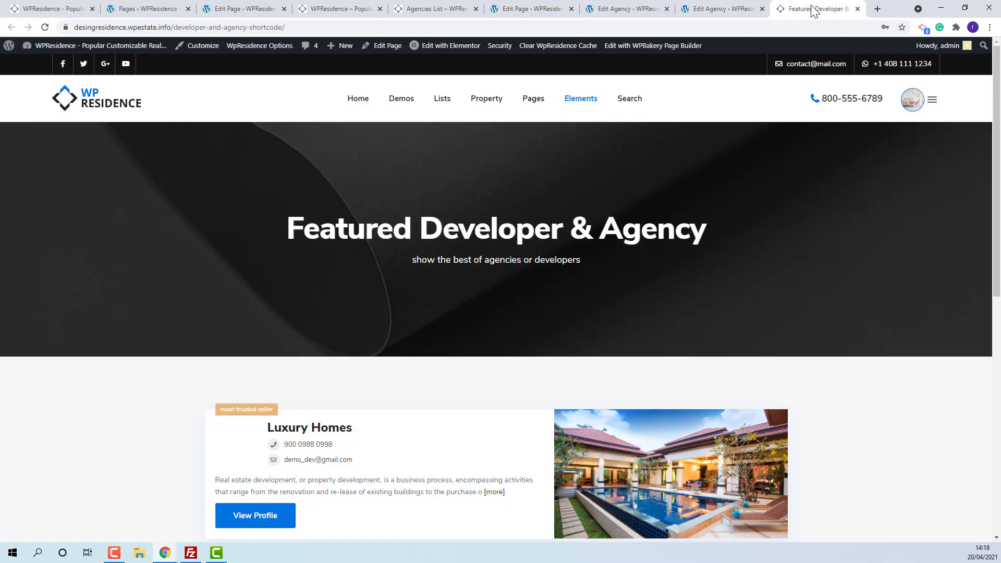
{"action": "scroll", "scroll_direction": "down", "scroll_amount": 3}
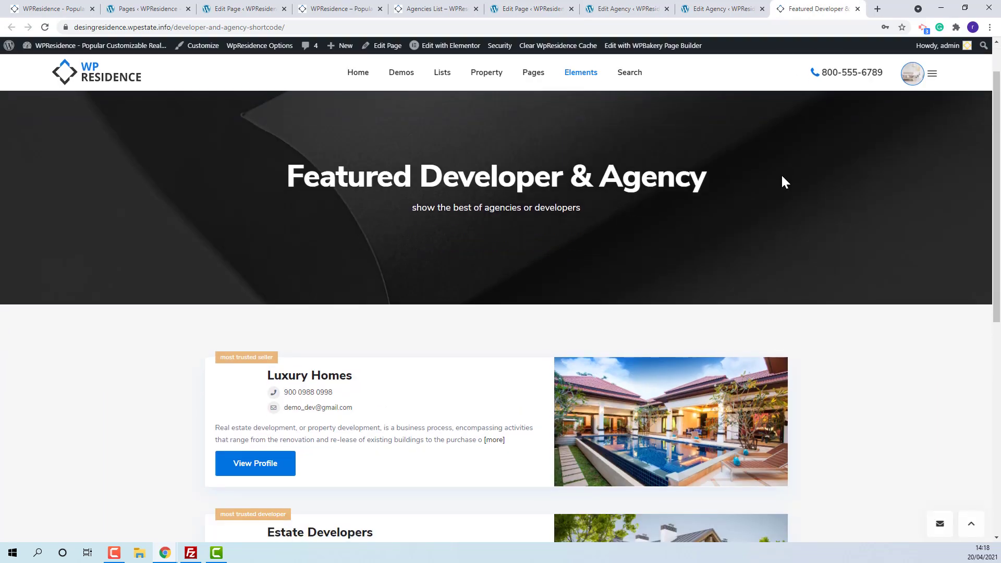
{"action": "scroll", "scroll_direction": "down", "scroll_amount": 3}
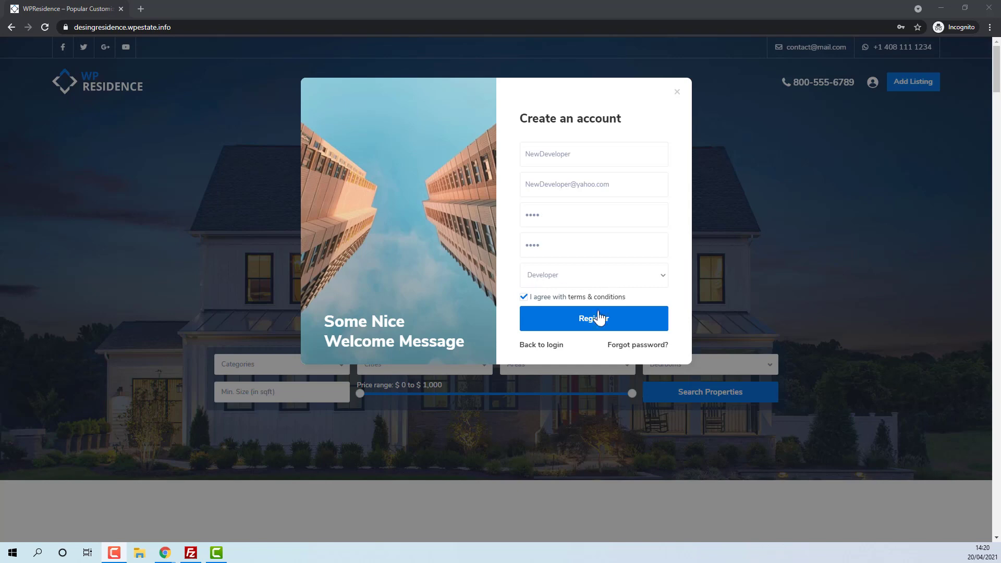
Step: Register NewDeveloper as a Developer, return to login and sign in
{"action": "left_click", "coordinate": [592, 318]}
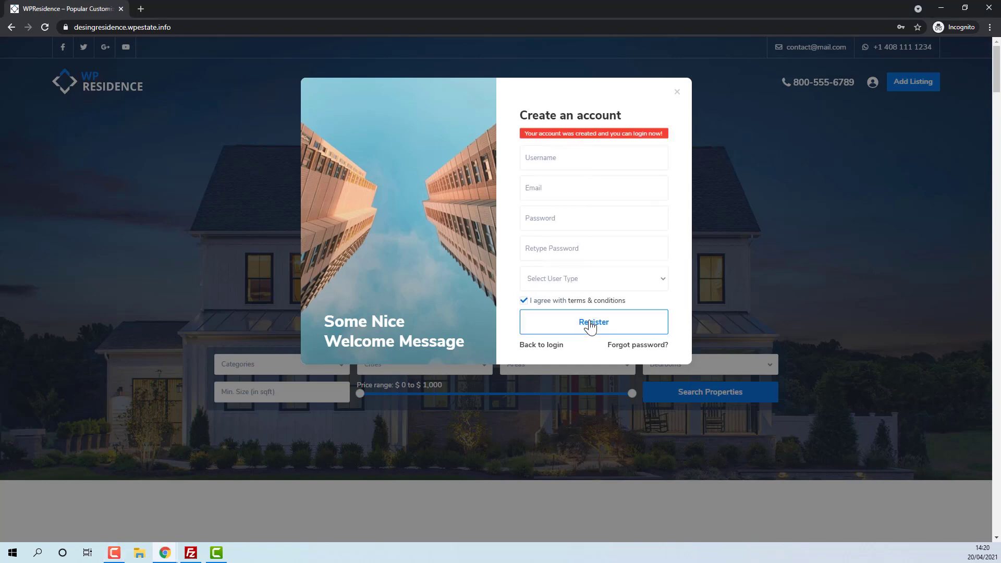
{"action": "mouse_move", "coordinate": [548, 349]}
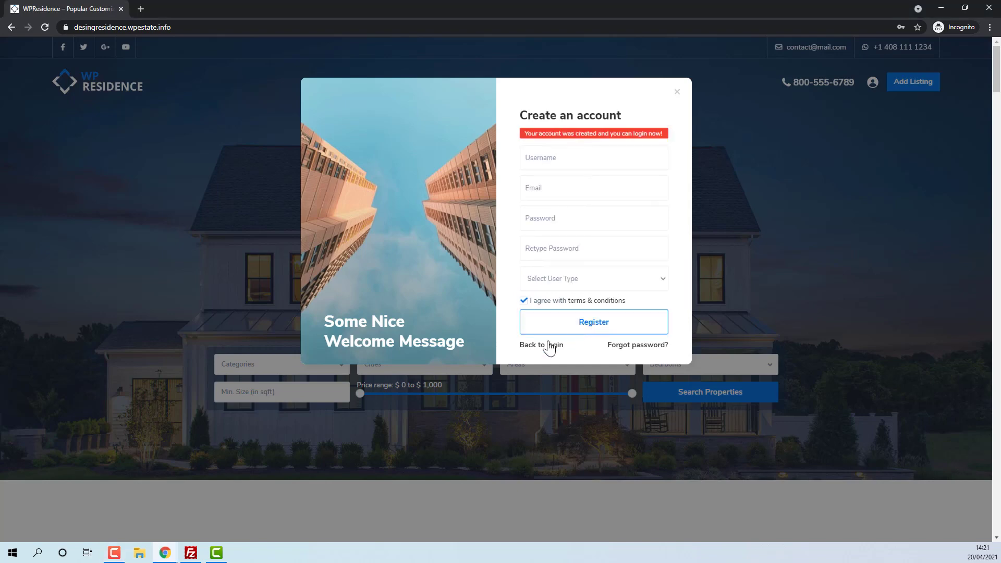
{"action": "left_click", "coordinate": [540, 345]}
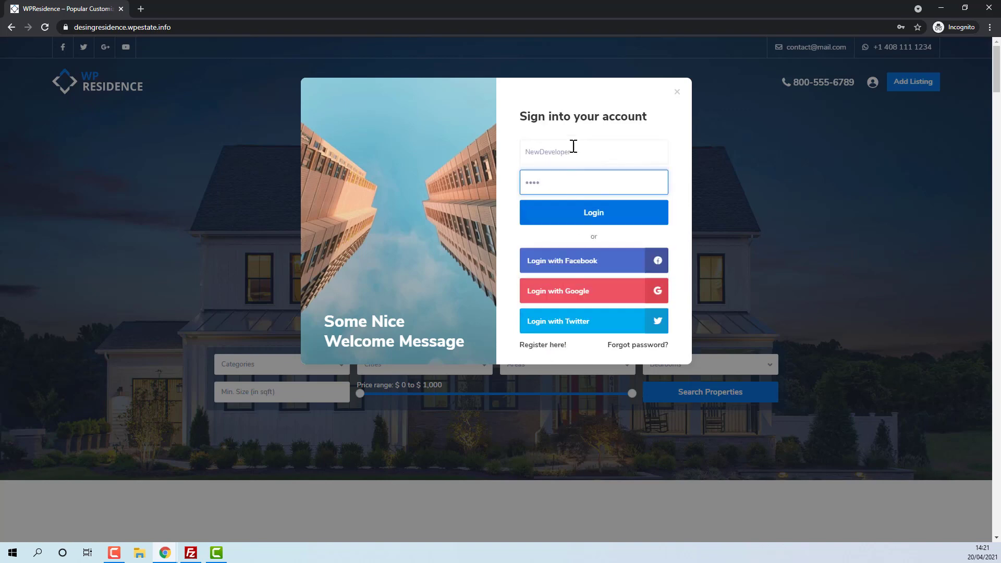
{"action": "left_click", "coordinate": [592, 212]}
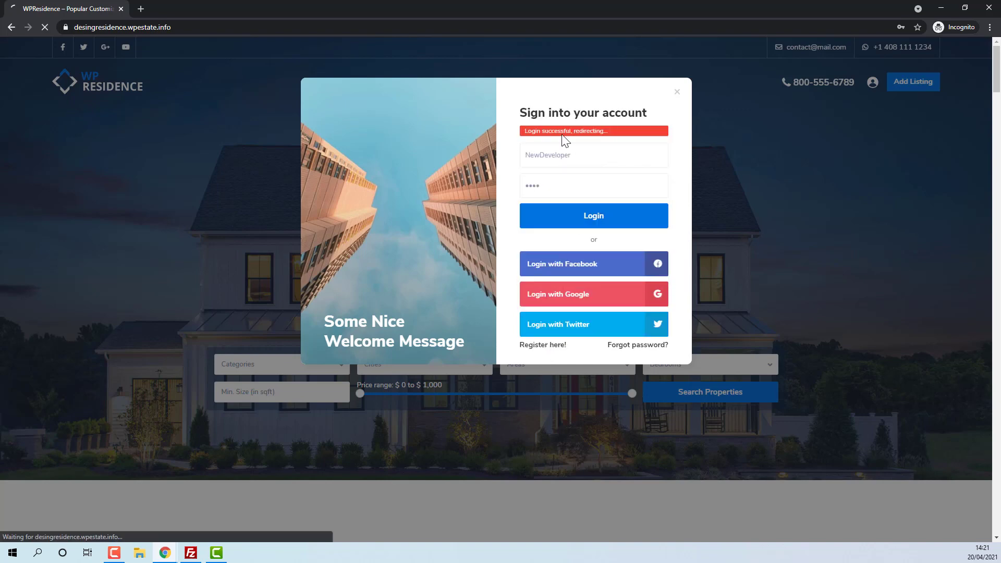
{"action": "left_click", "coordinate": [592, 215]}
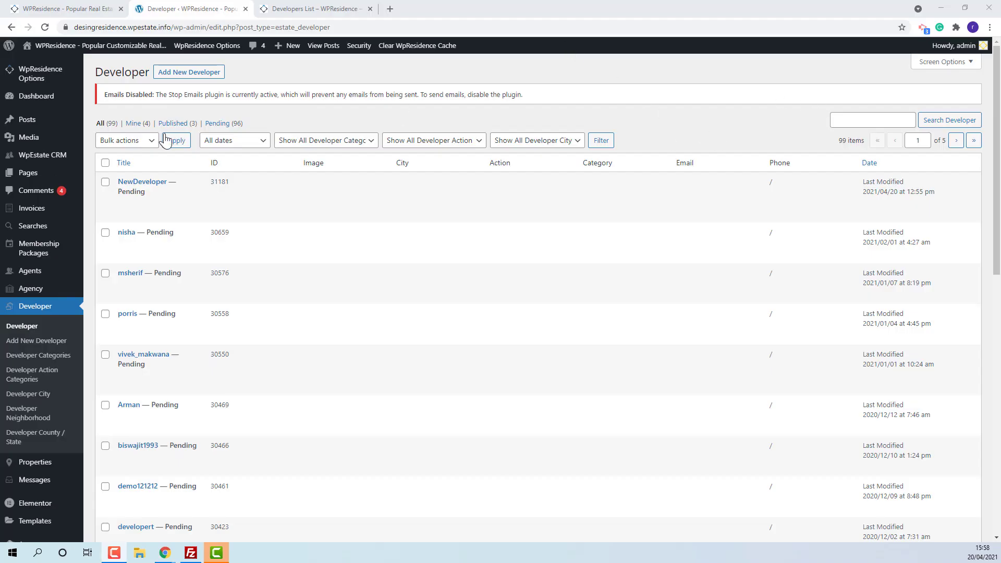
Step: Edit the pending NewDeveloper developer in admin and publish it
{"action": "left_click", "coordinate": [123, 204]}
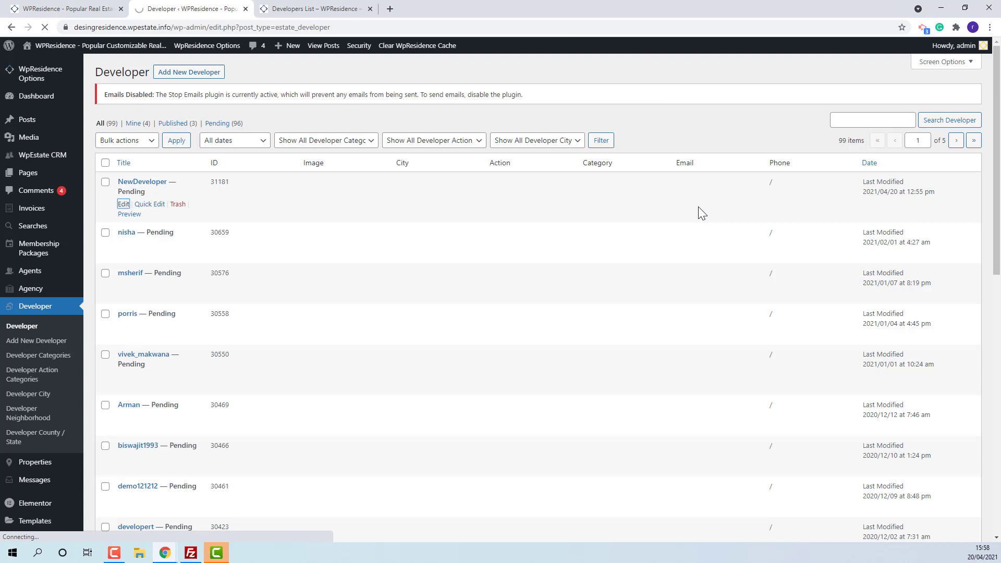
{"action": "left_click", "coordinate": [122, 204]}
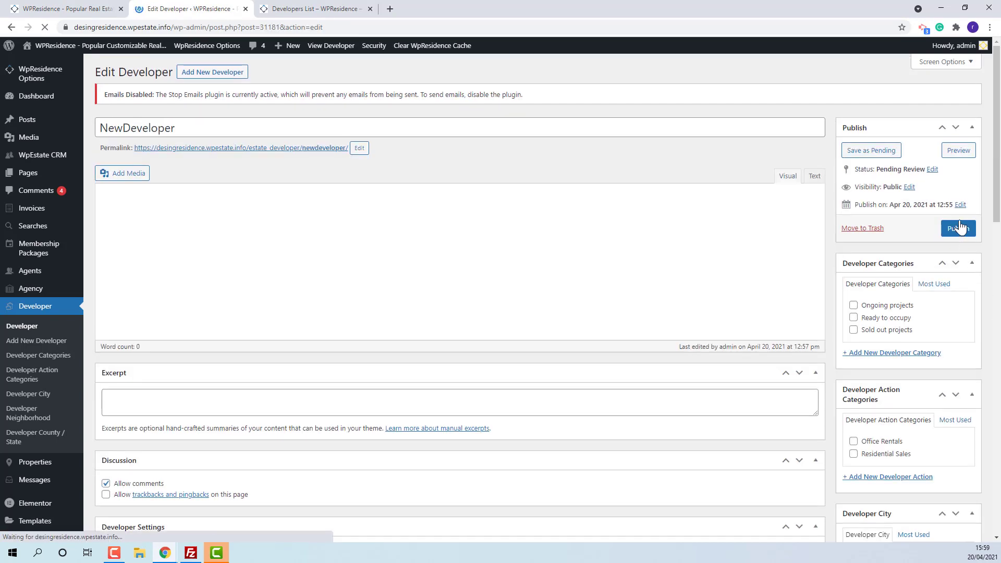
{"action": "left_click", "coordinate": [957, 228]}
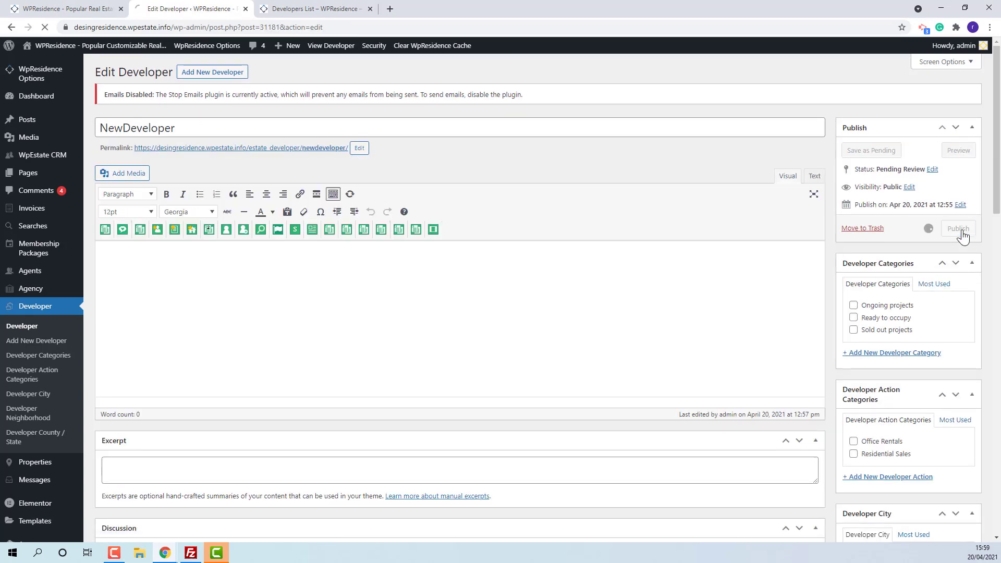
{"action": "left_click", "coordinate": [958, 229]}
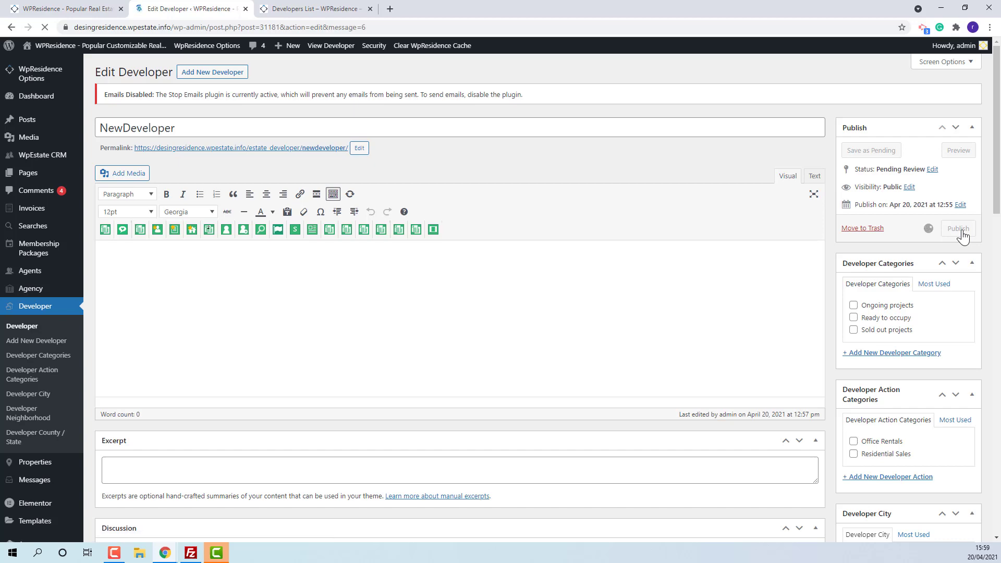
{"action": "left_click", "coordinate": [957, 228]}
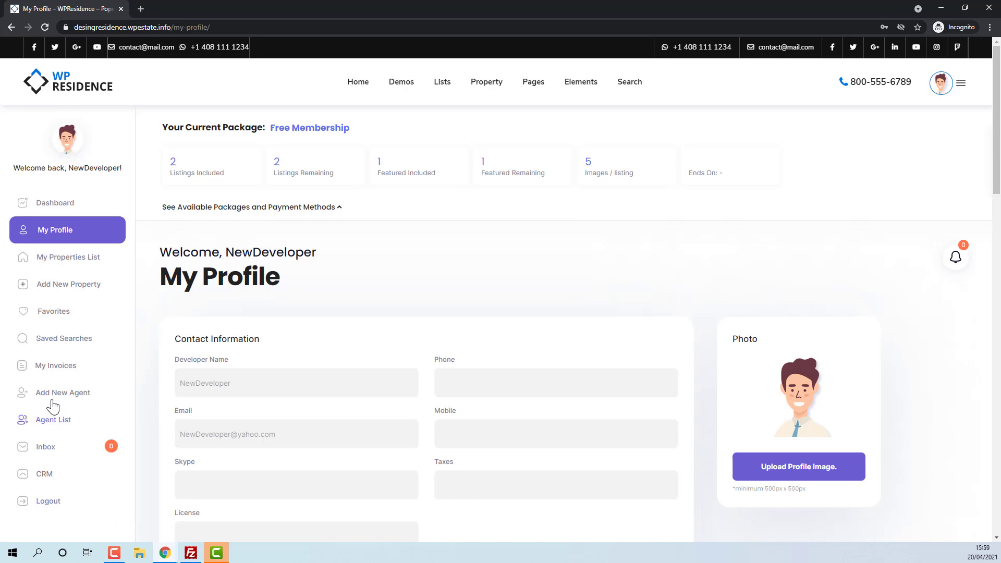
{"action": "mouse_move", "coordinate": [53, 419]}
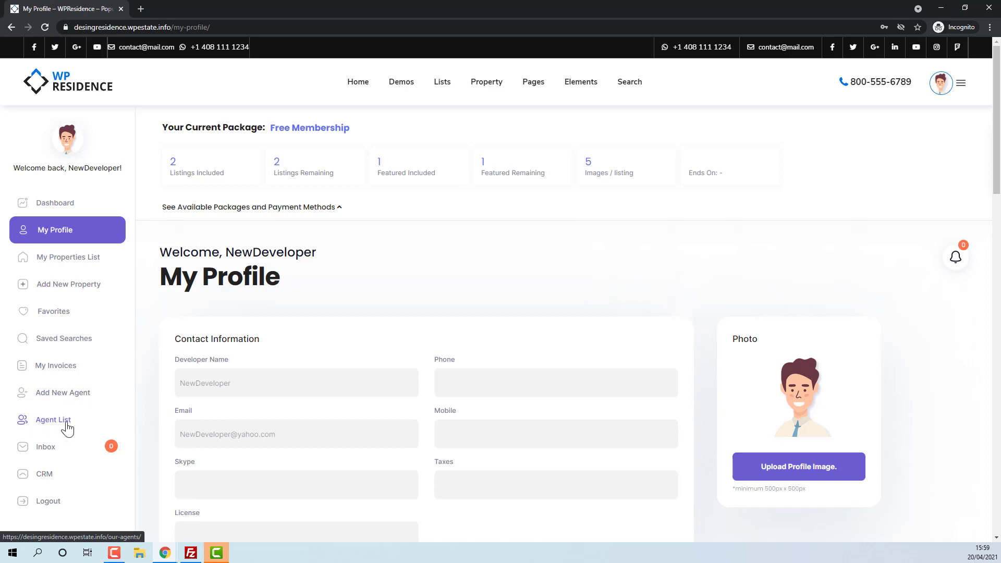